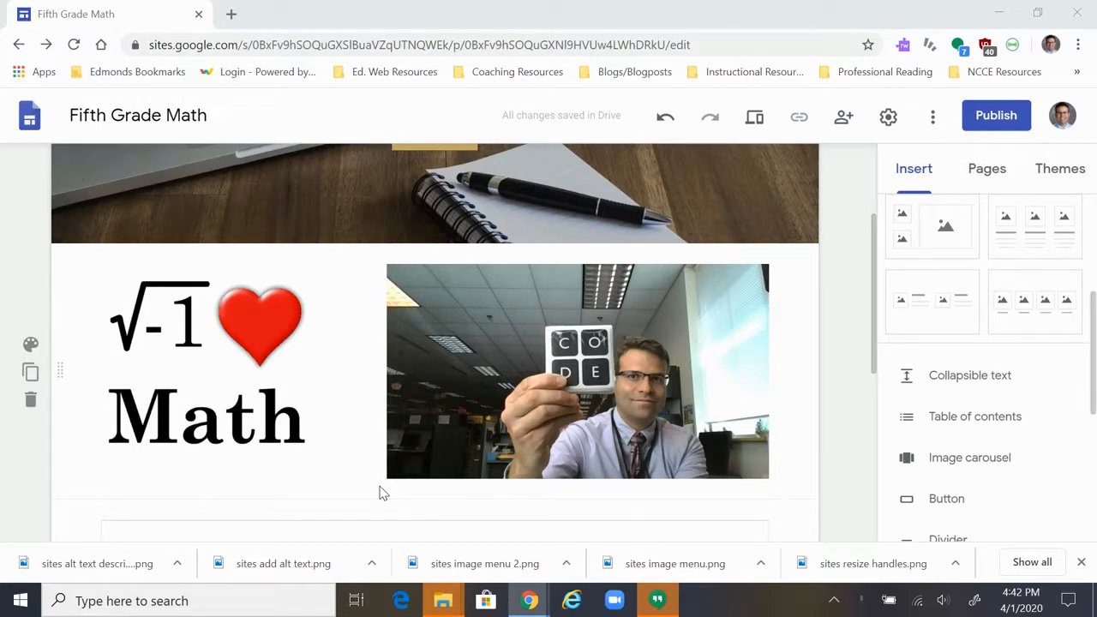
# Step: Select the photo of the man holding the CODE card to show its toolbar
pyautogui.click(576, 370)
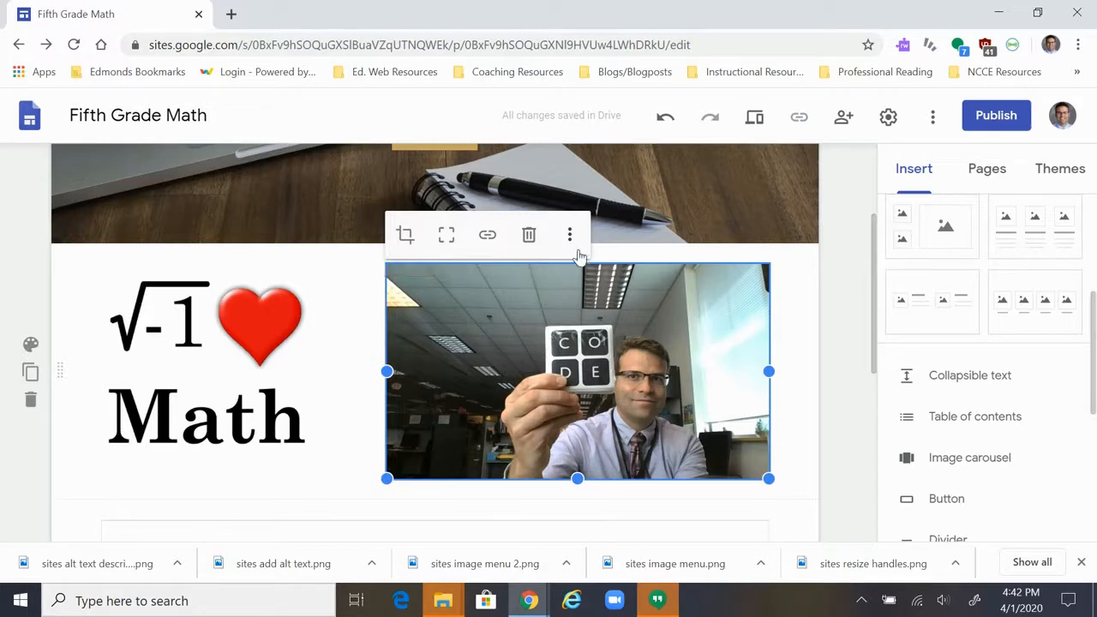
pyautogui.moveTo(569, 233)
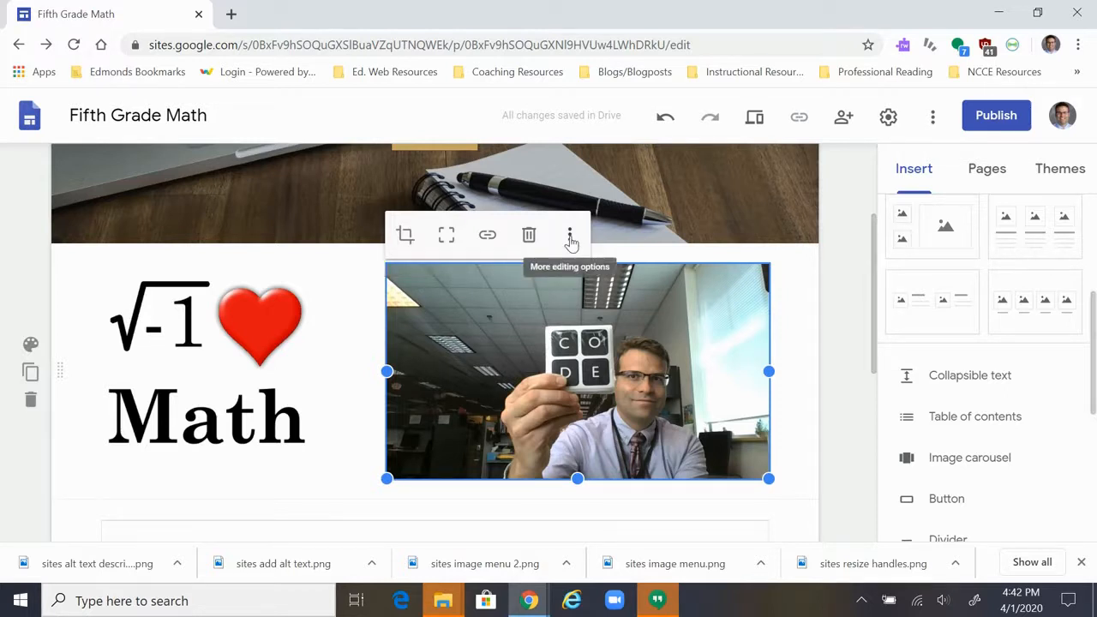
# Step: Add alt text reading 'man holding code.org stic' to the photo via More options
pyautogui.click(569, 235)
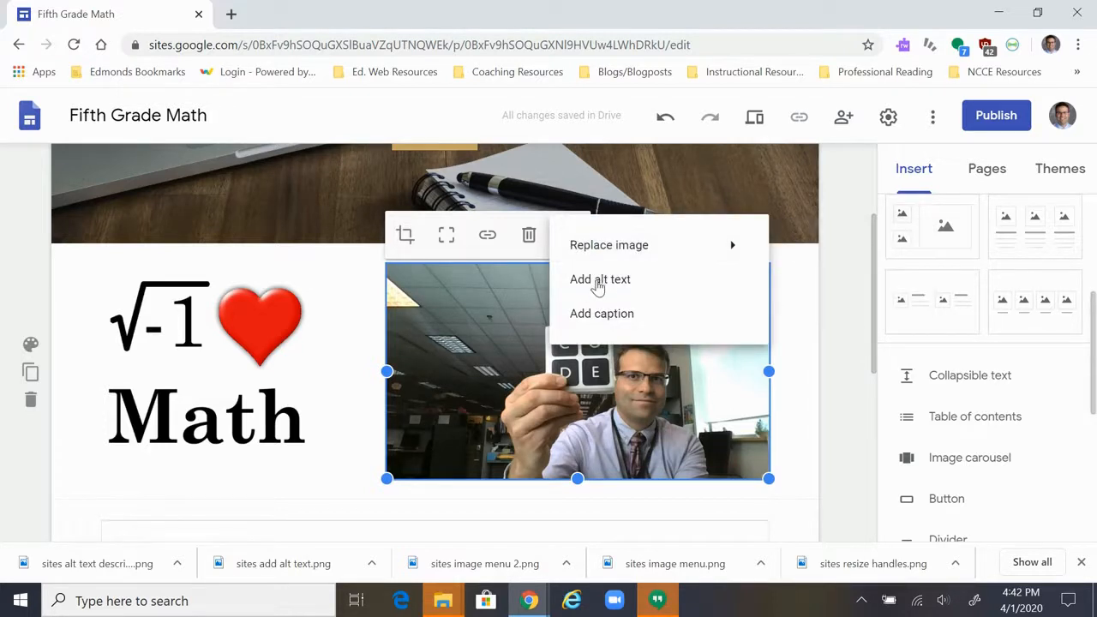
pyautogui.click(600, 278)
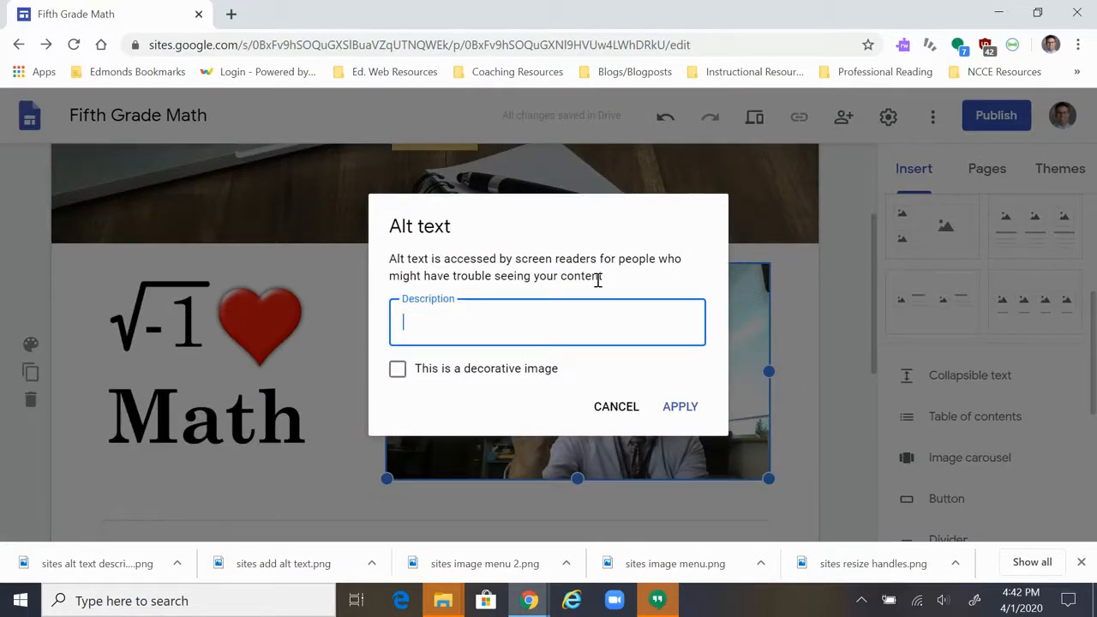
pyautogui.write('man holding code')
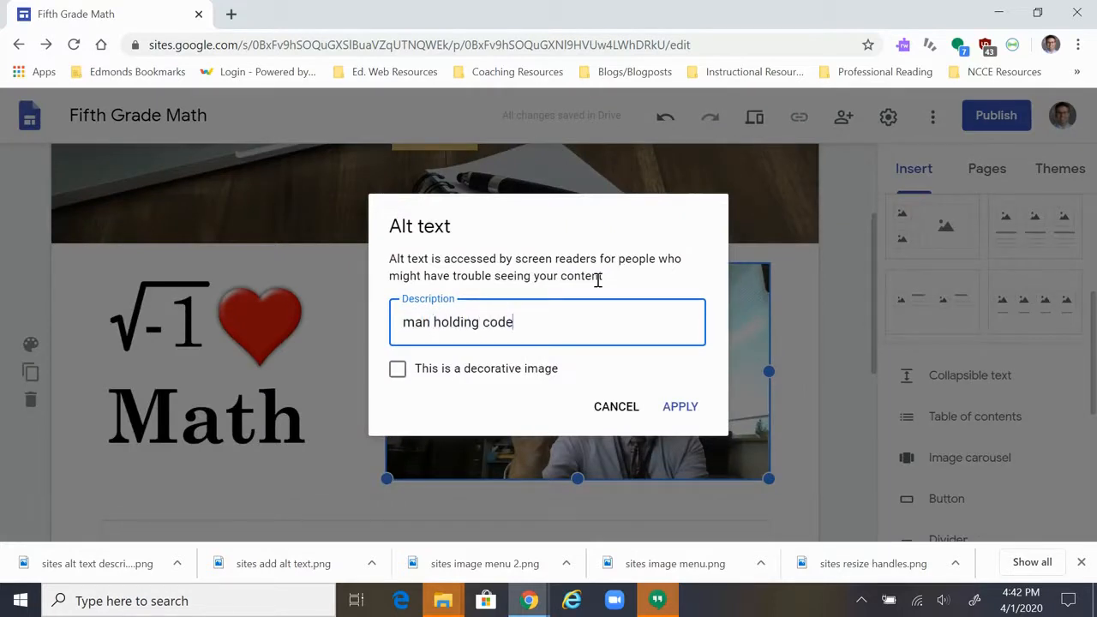
pyautogui.write('.org stic')
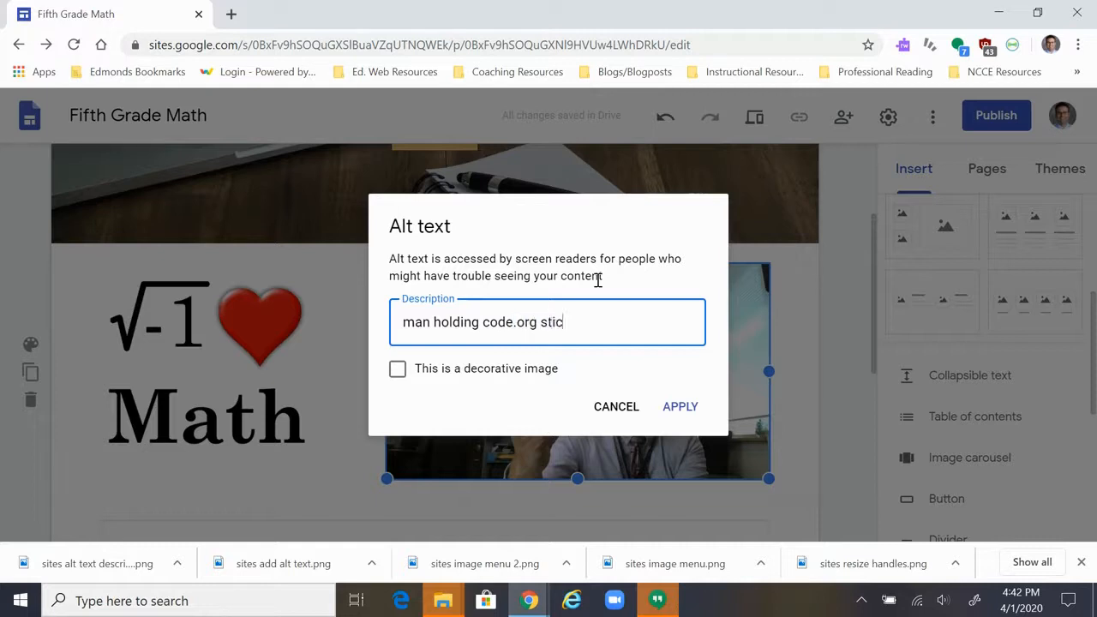